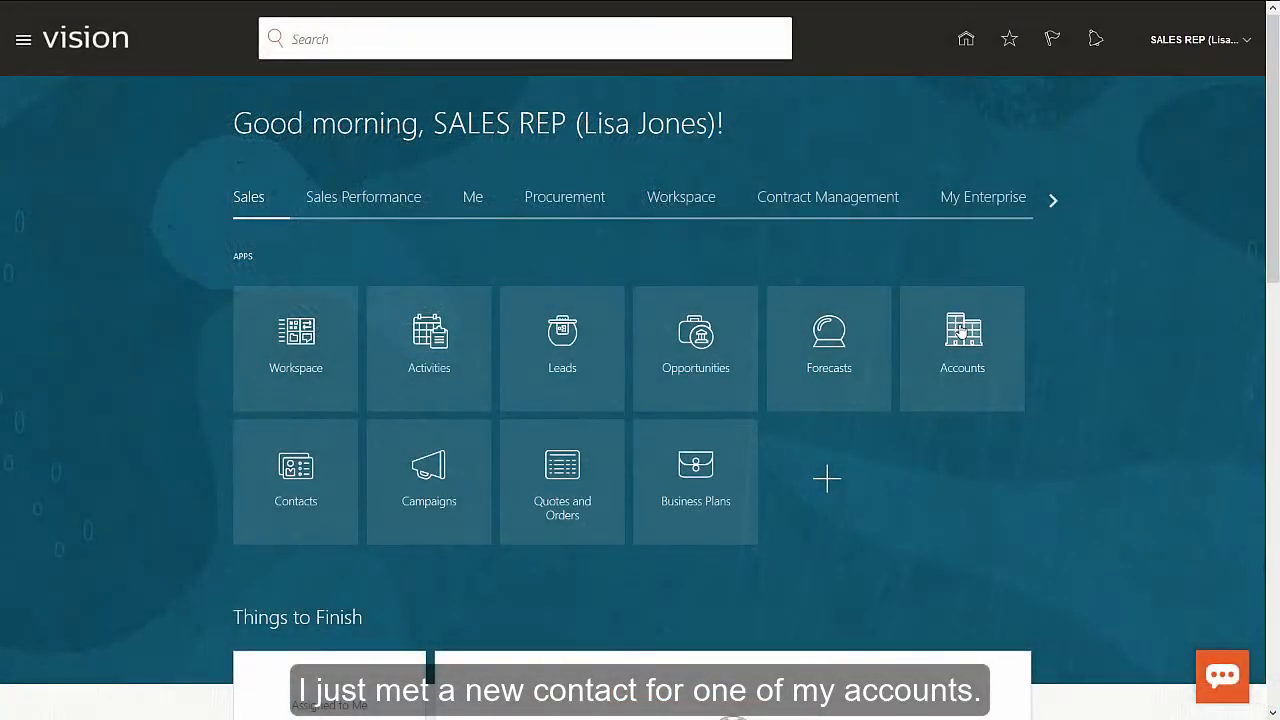
# Open the Citibank account from Accounts and bring up its Contacts list.
pyautogui.click(961, 348)
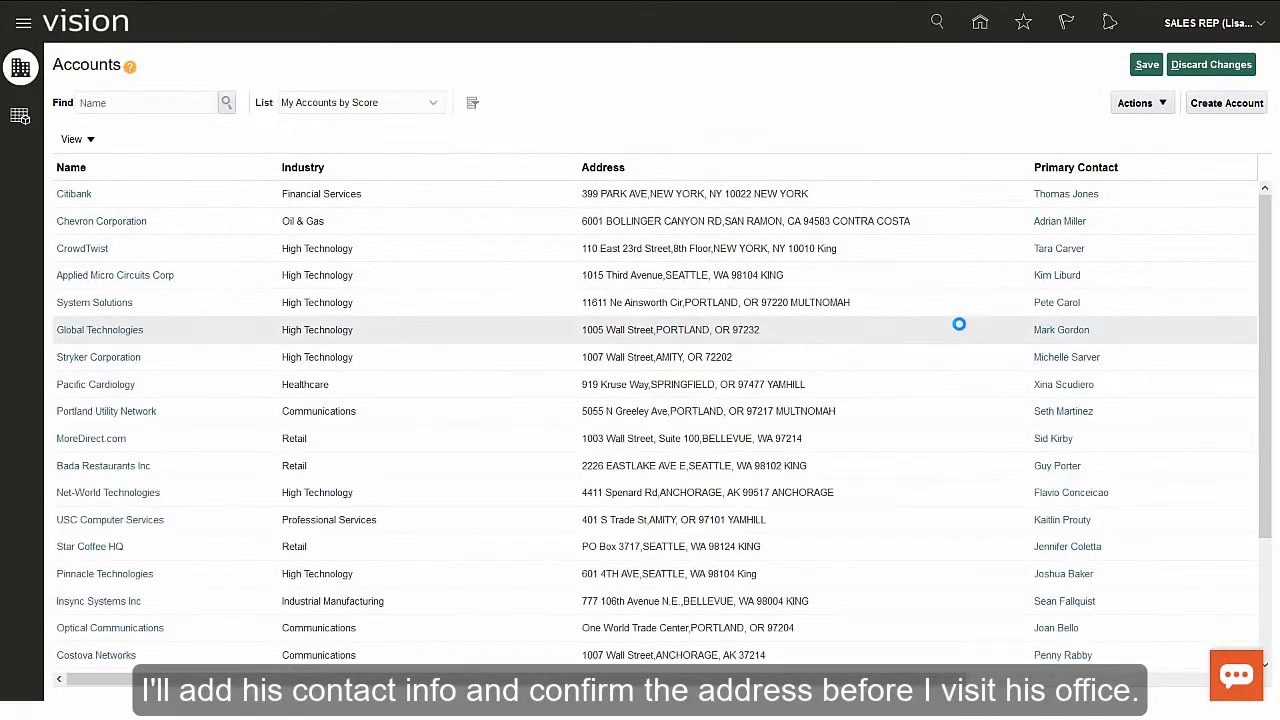
pyautogui.click(74, 193)
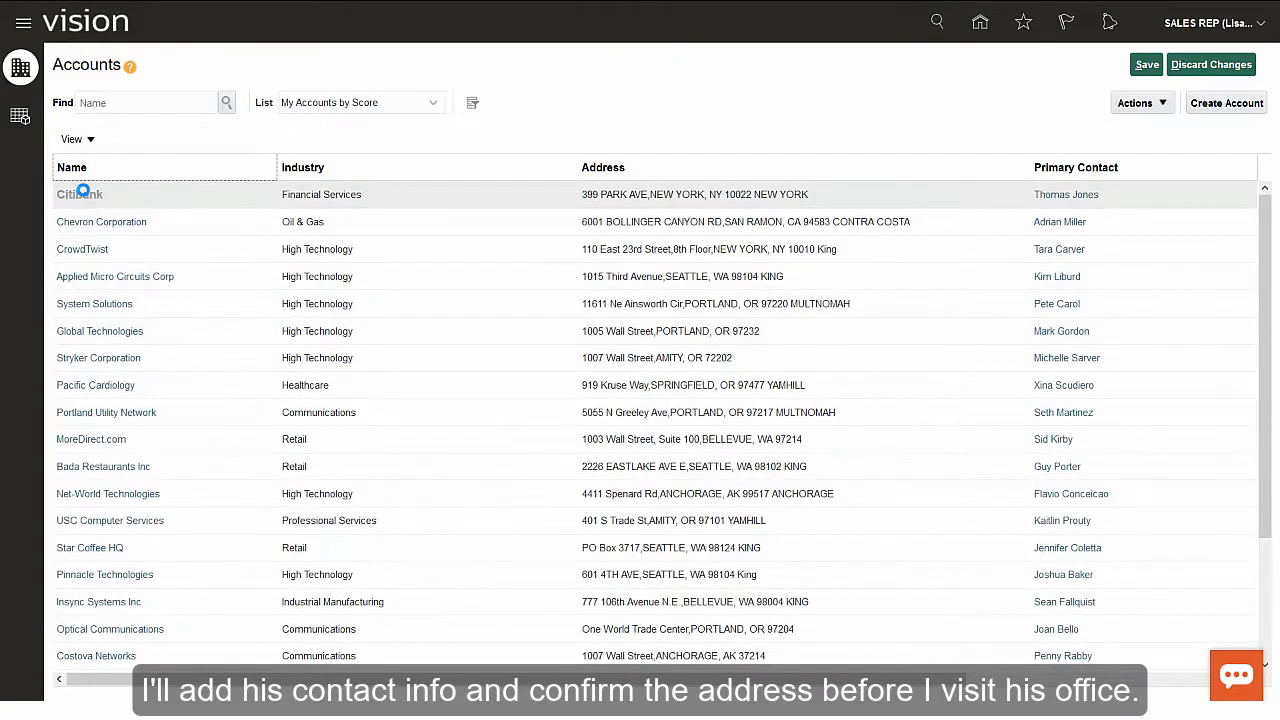
pyautogui.click(79, 194)
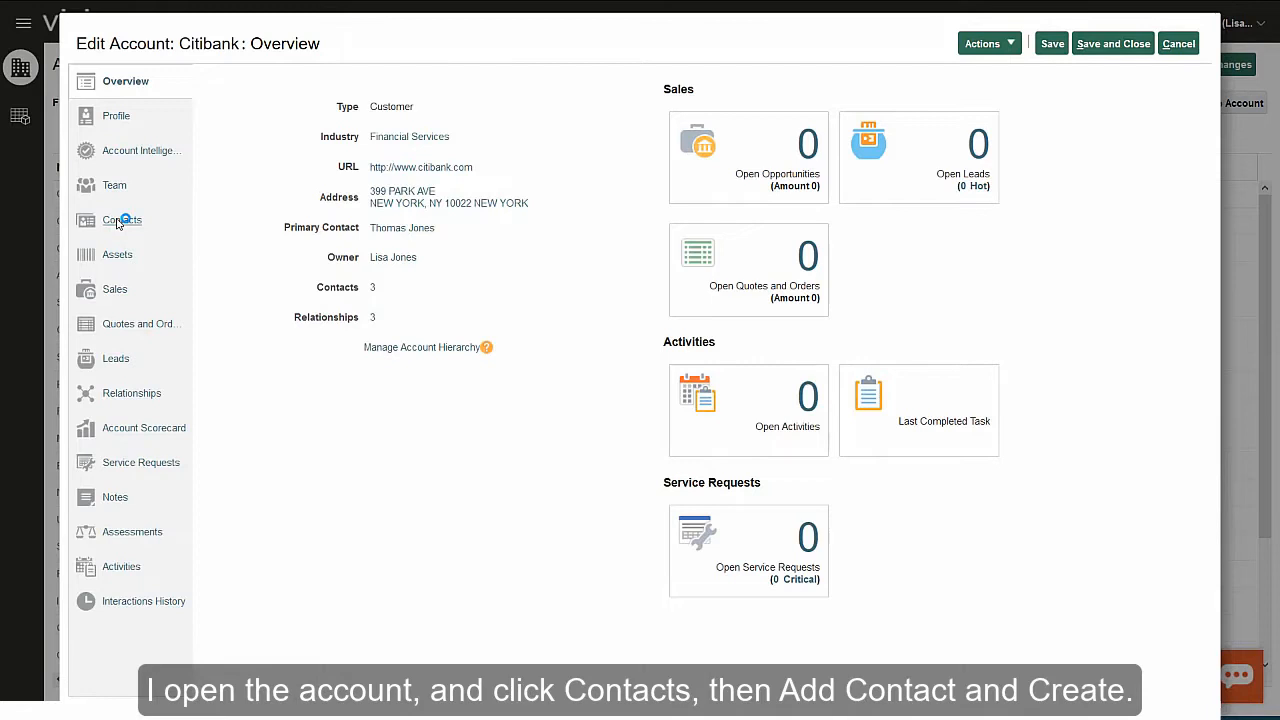
pyautogui.click(123, 219)
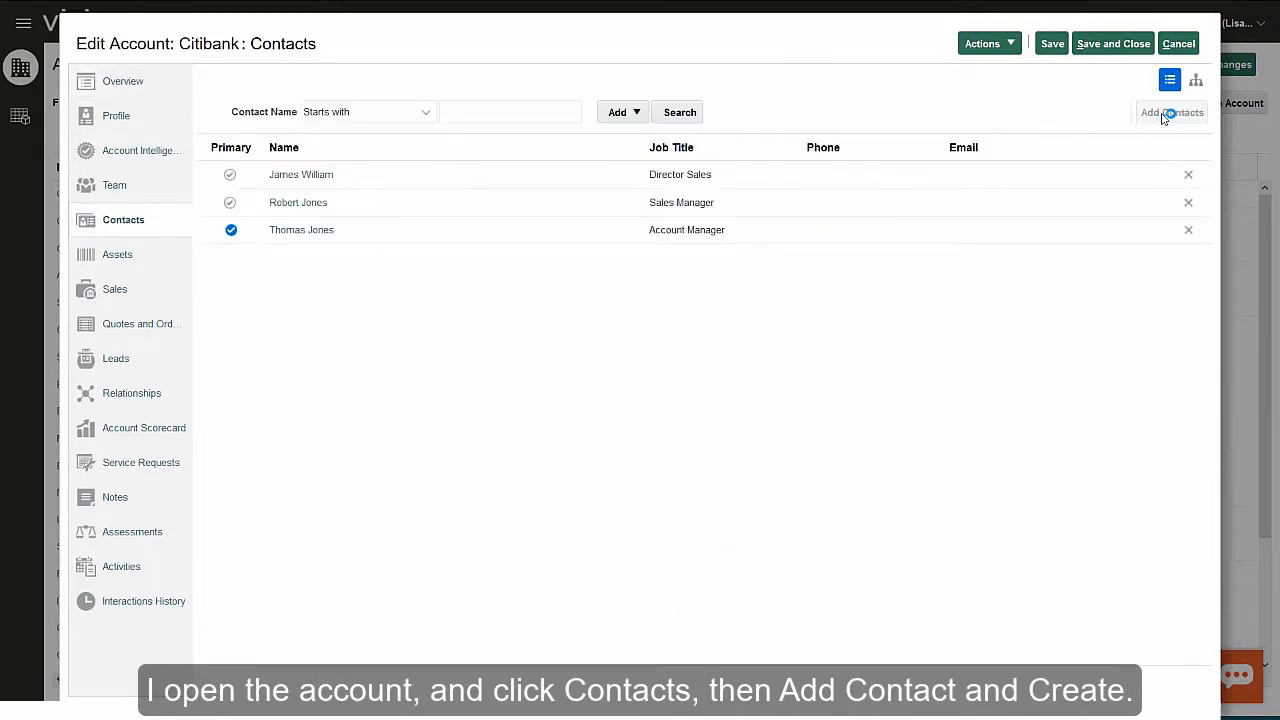
pyautogui.click(1170, 112)
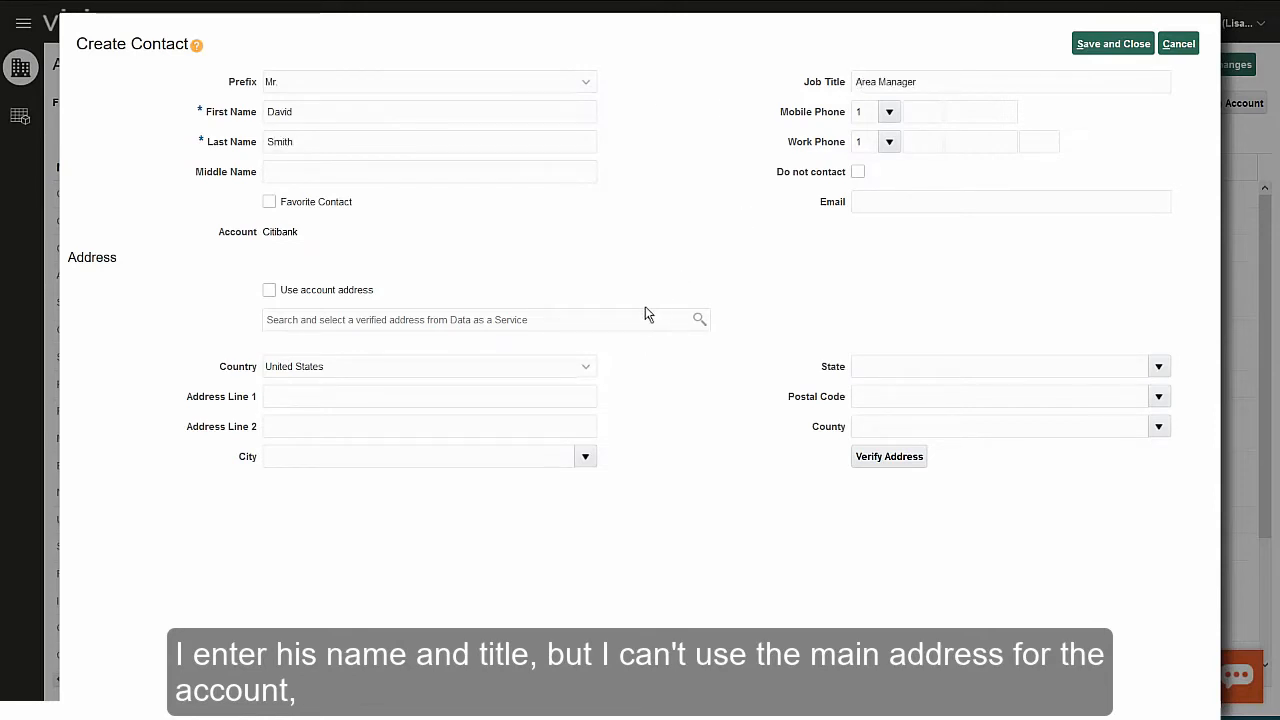
# Enter 388 in the contact's address search to list Greenwich St suggestions.
pyautogui.write('3')
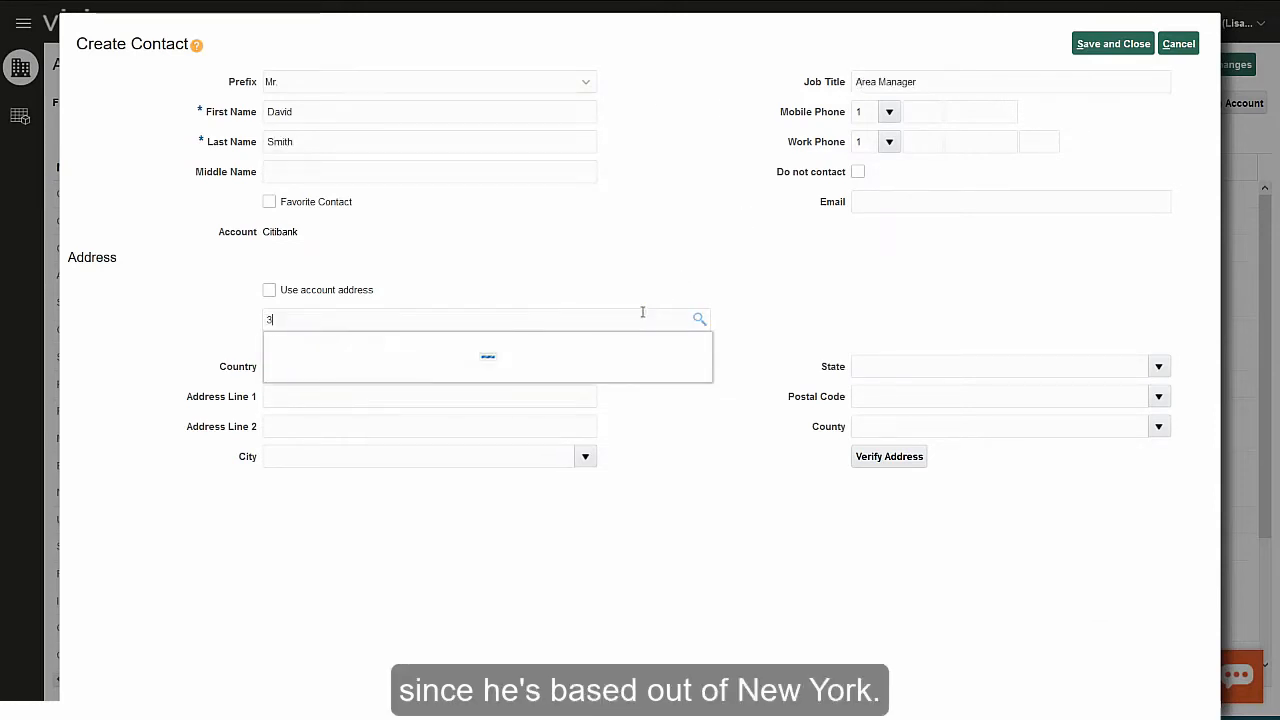
pyautogui.write('88 greenwich')
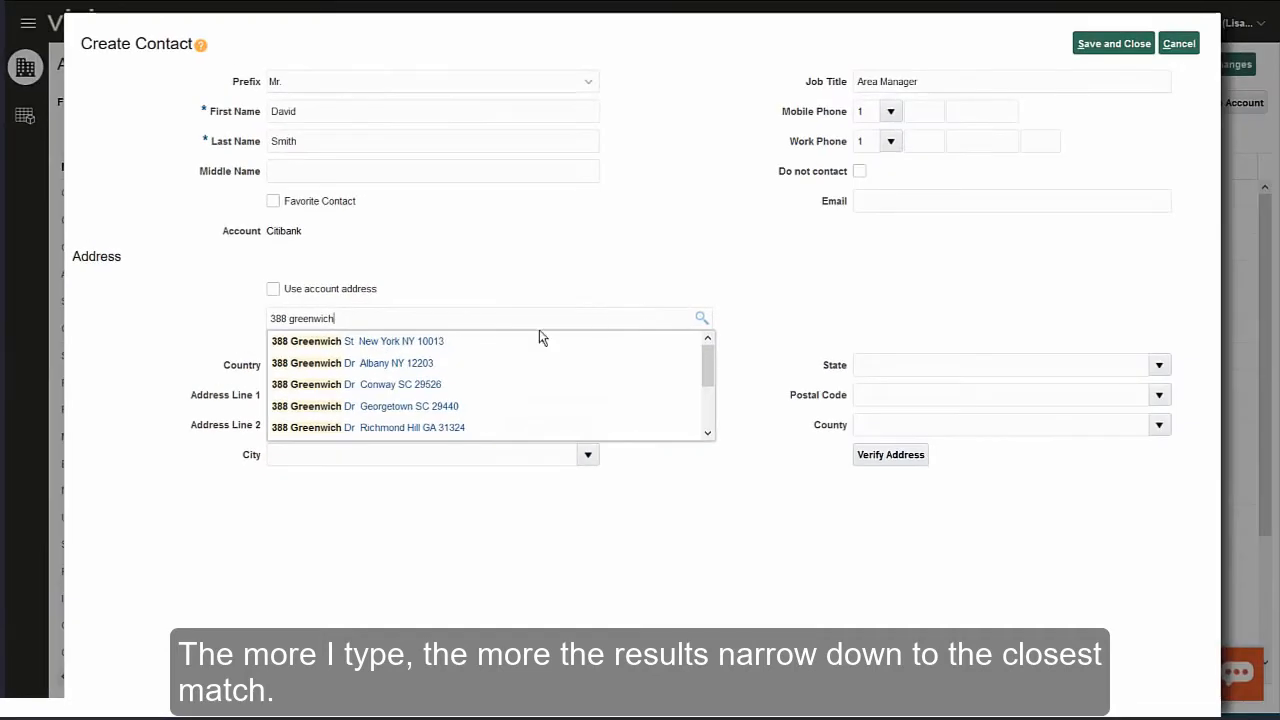
# Choose 388 Greenwich St, New York, NY 10013 and view its map location.
pyautogui.click(357, 341)
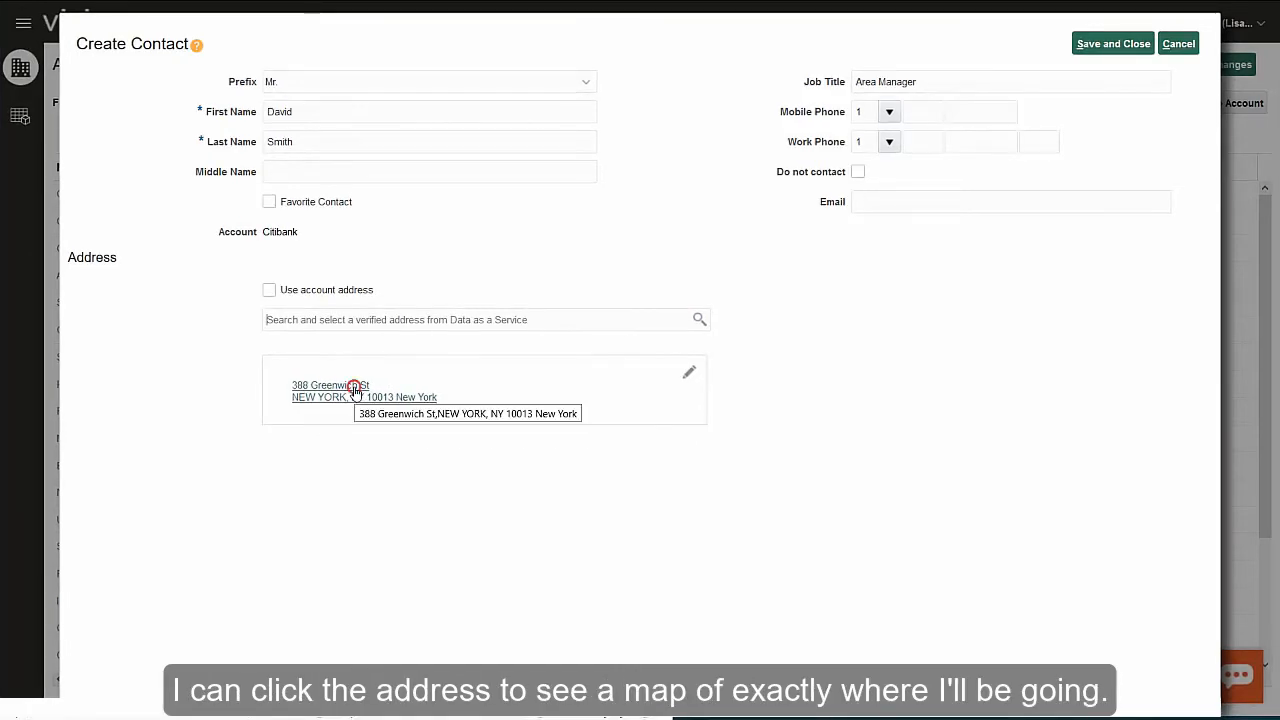
pyautogui.click(330, 390)
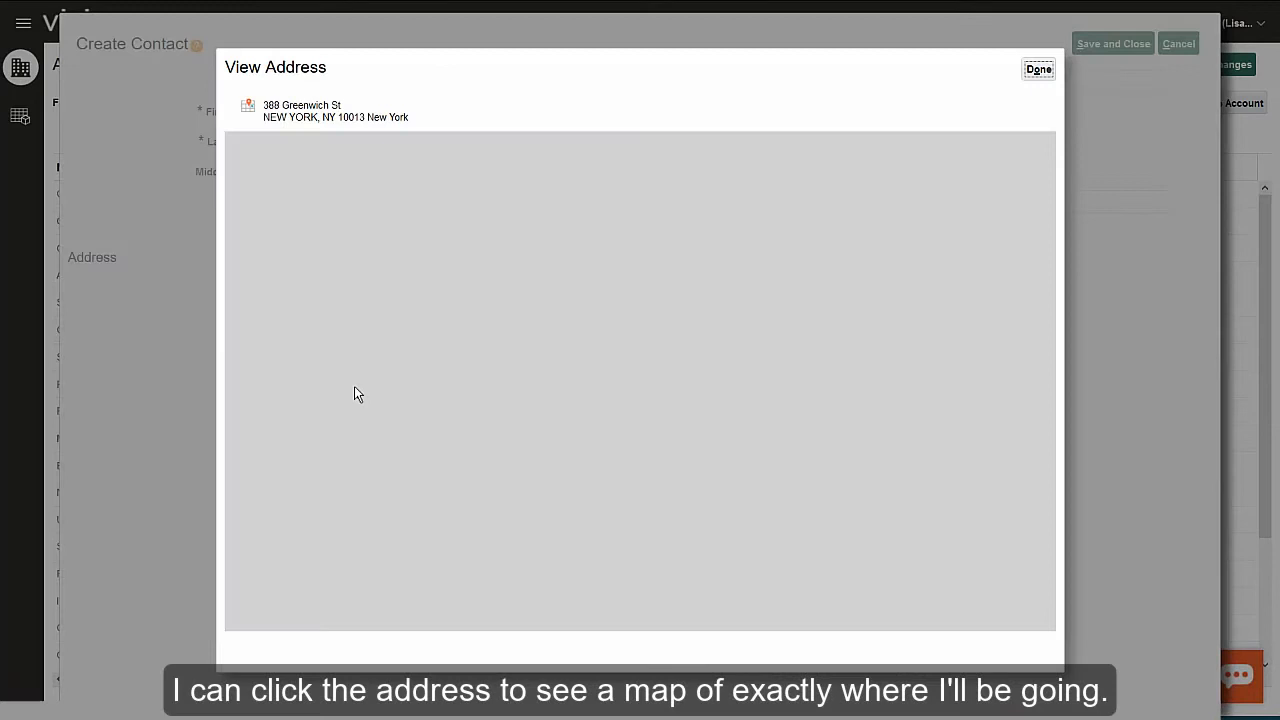
pyautogui.click(335, 111)
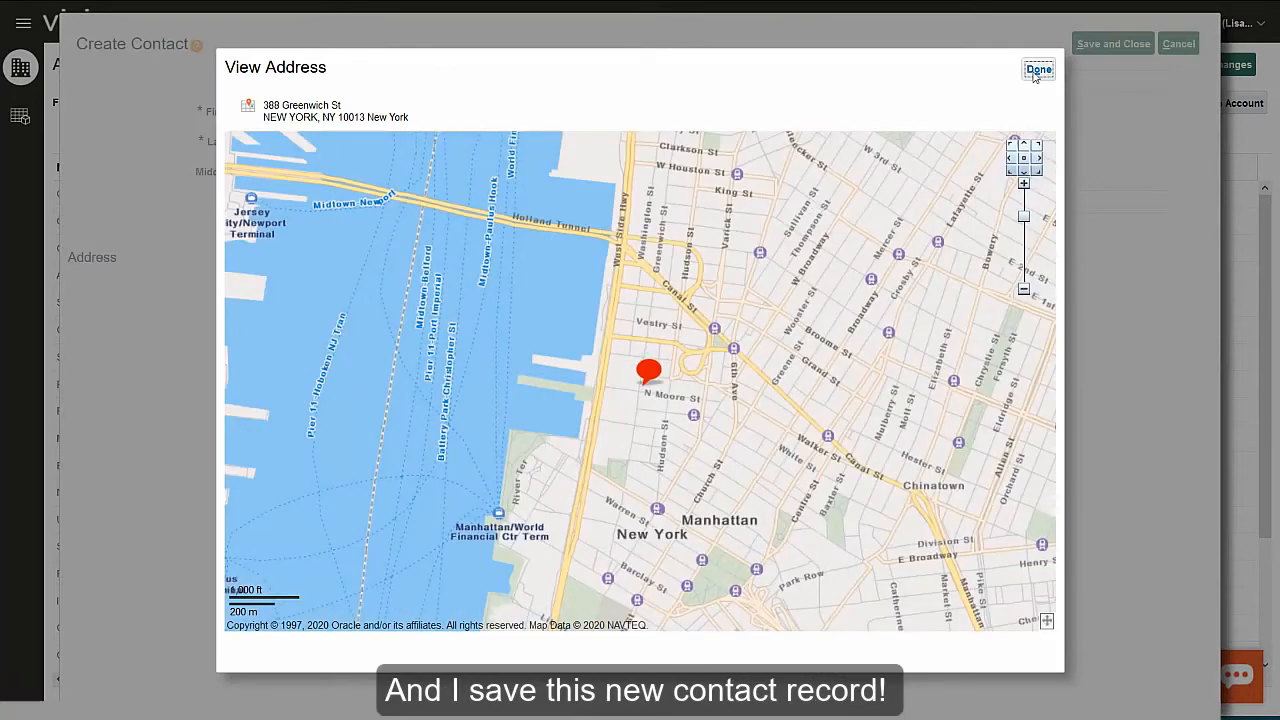